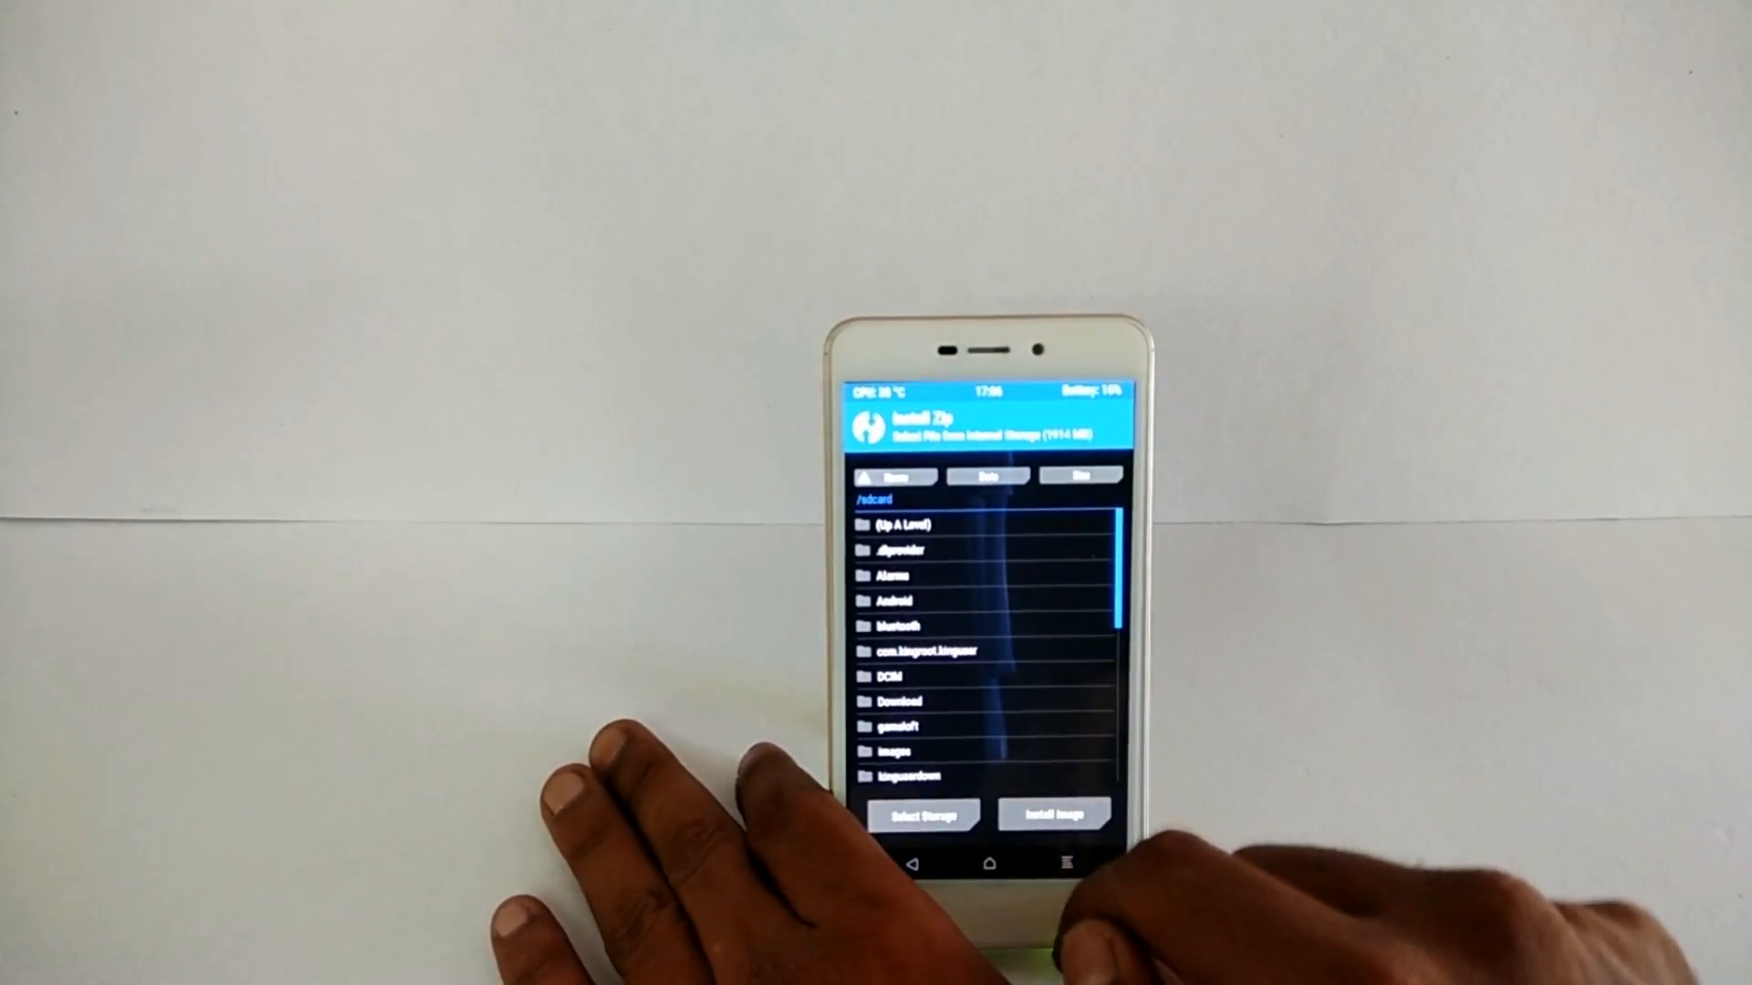
# Select the SuperSU zip from the /sdcard file list for flashing.
pyautogui.scroll(-3)
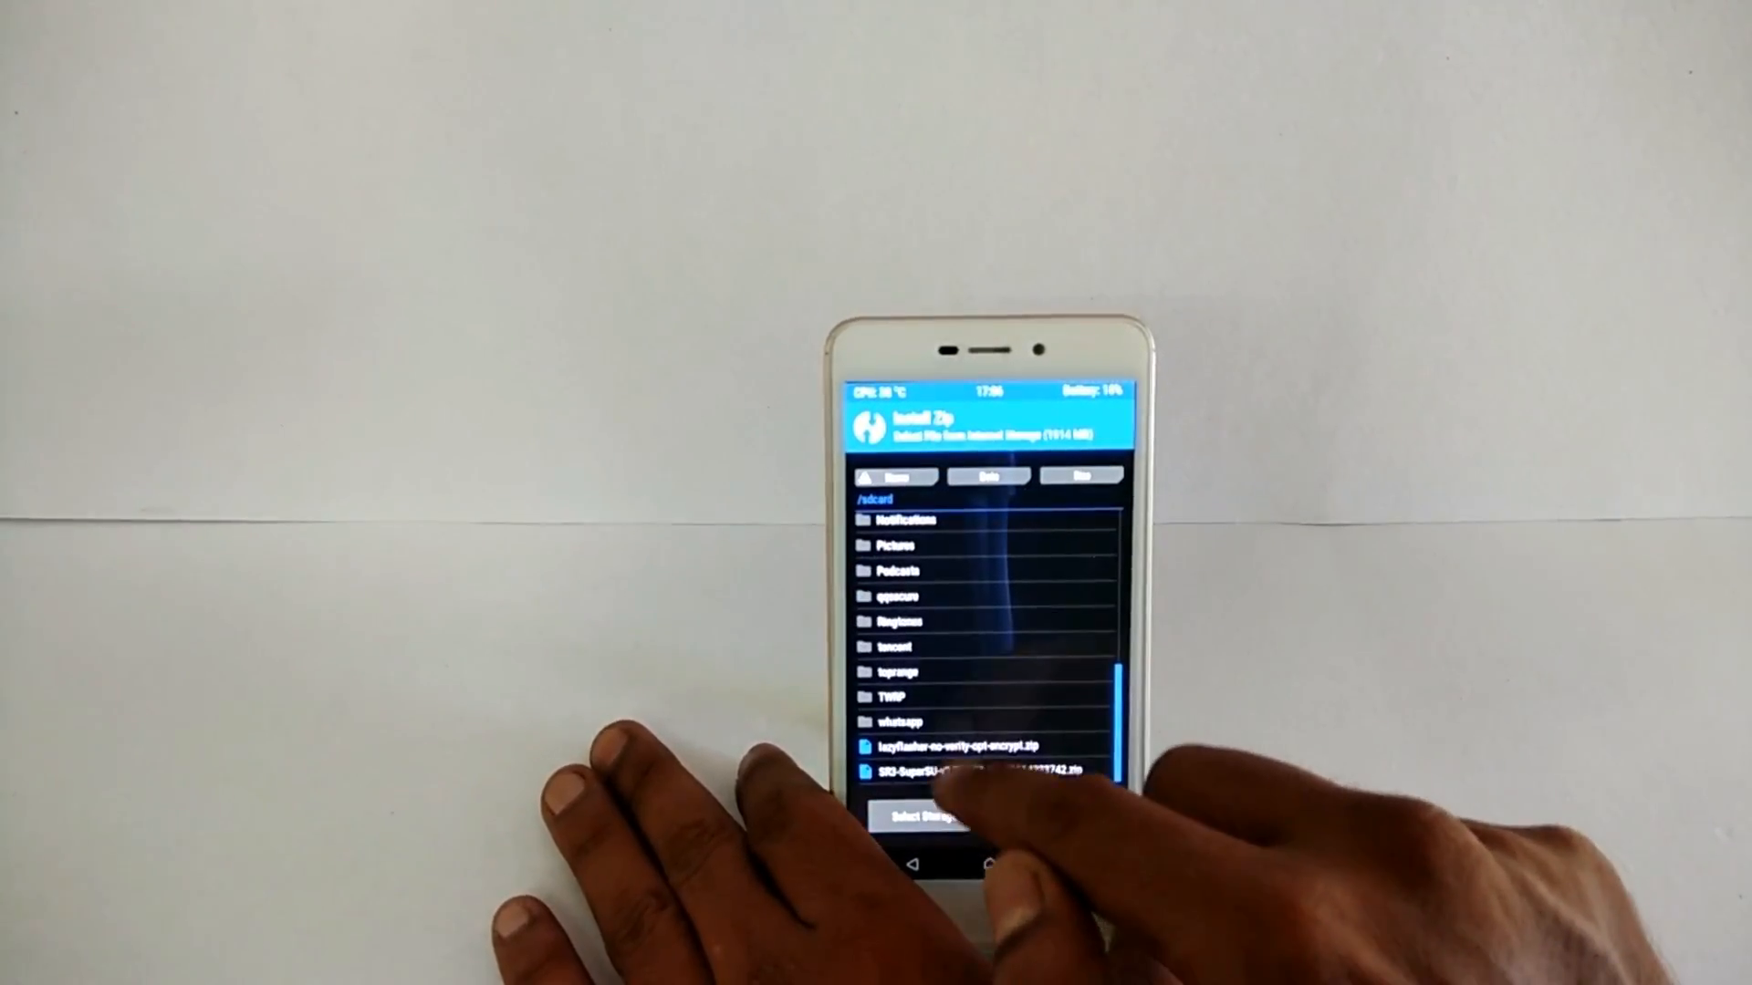
pyautogui.click(984, 771)
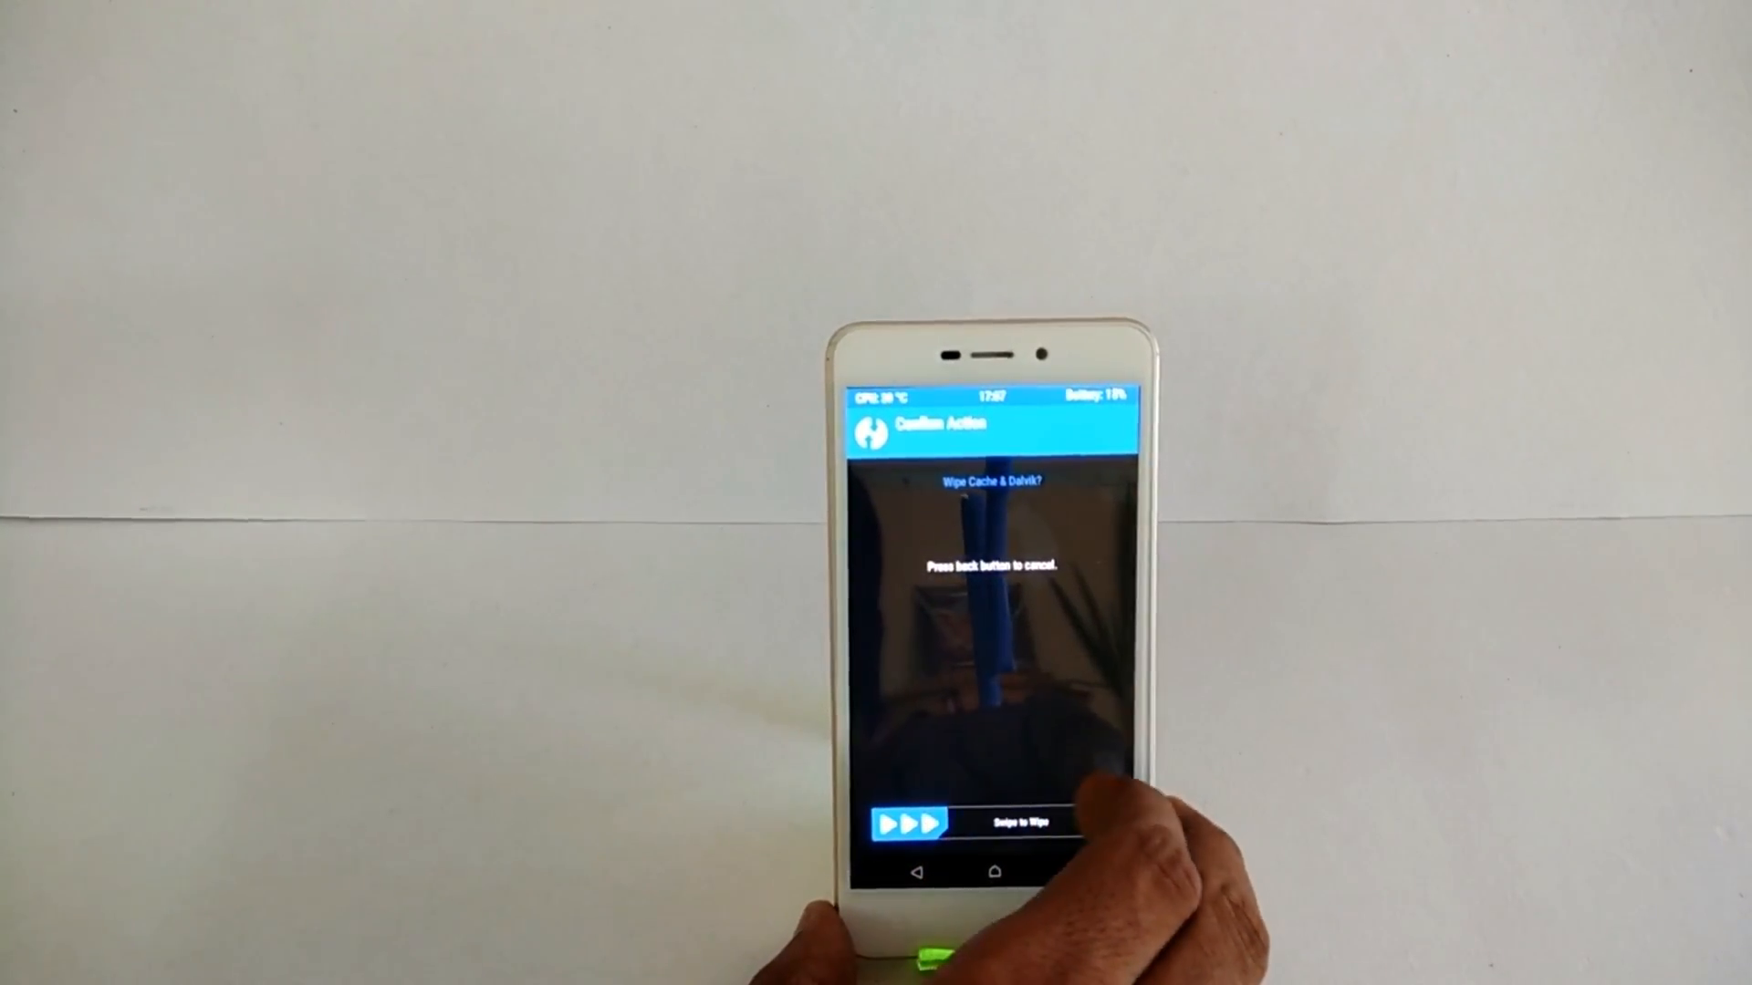
# Swipe the confirmation slider to wipe cache and Dalvik cache.
pyautogui.moveTo(911, 823); pyautogui.dragTo(1028, 823)
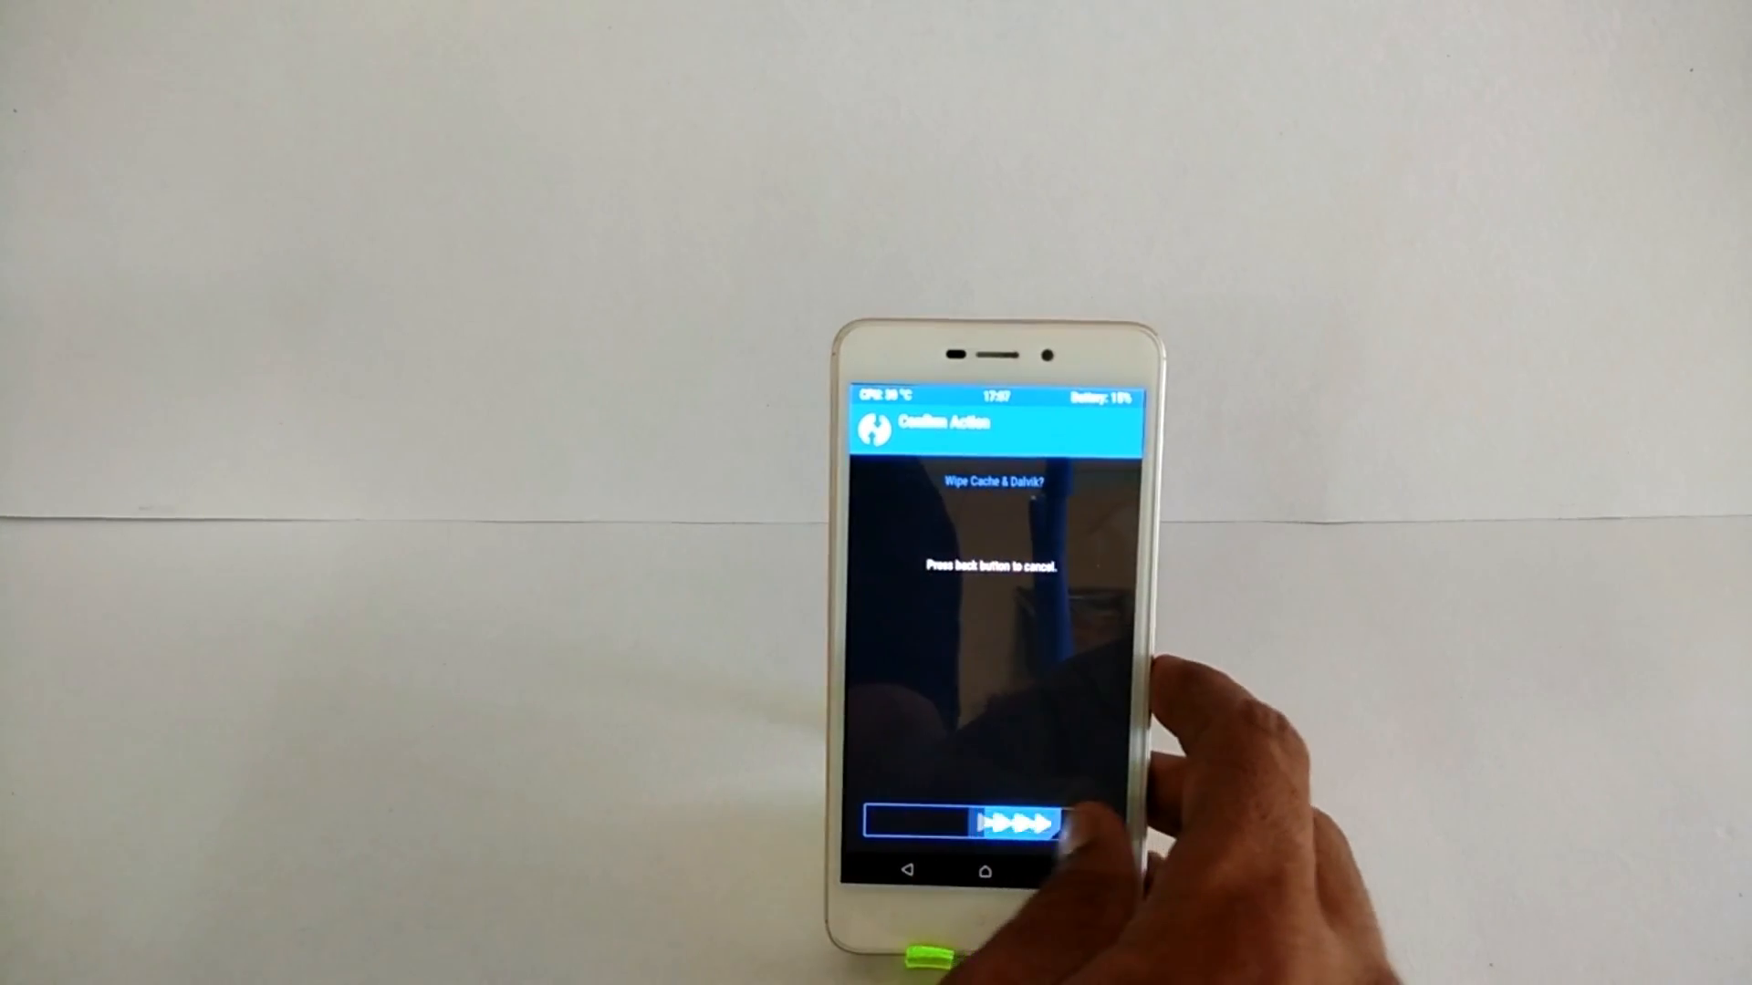
pyautogui.moveTo(894, 823); pyautogui.dragTo(1056, 823)
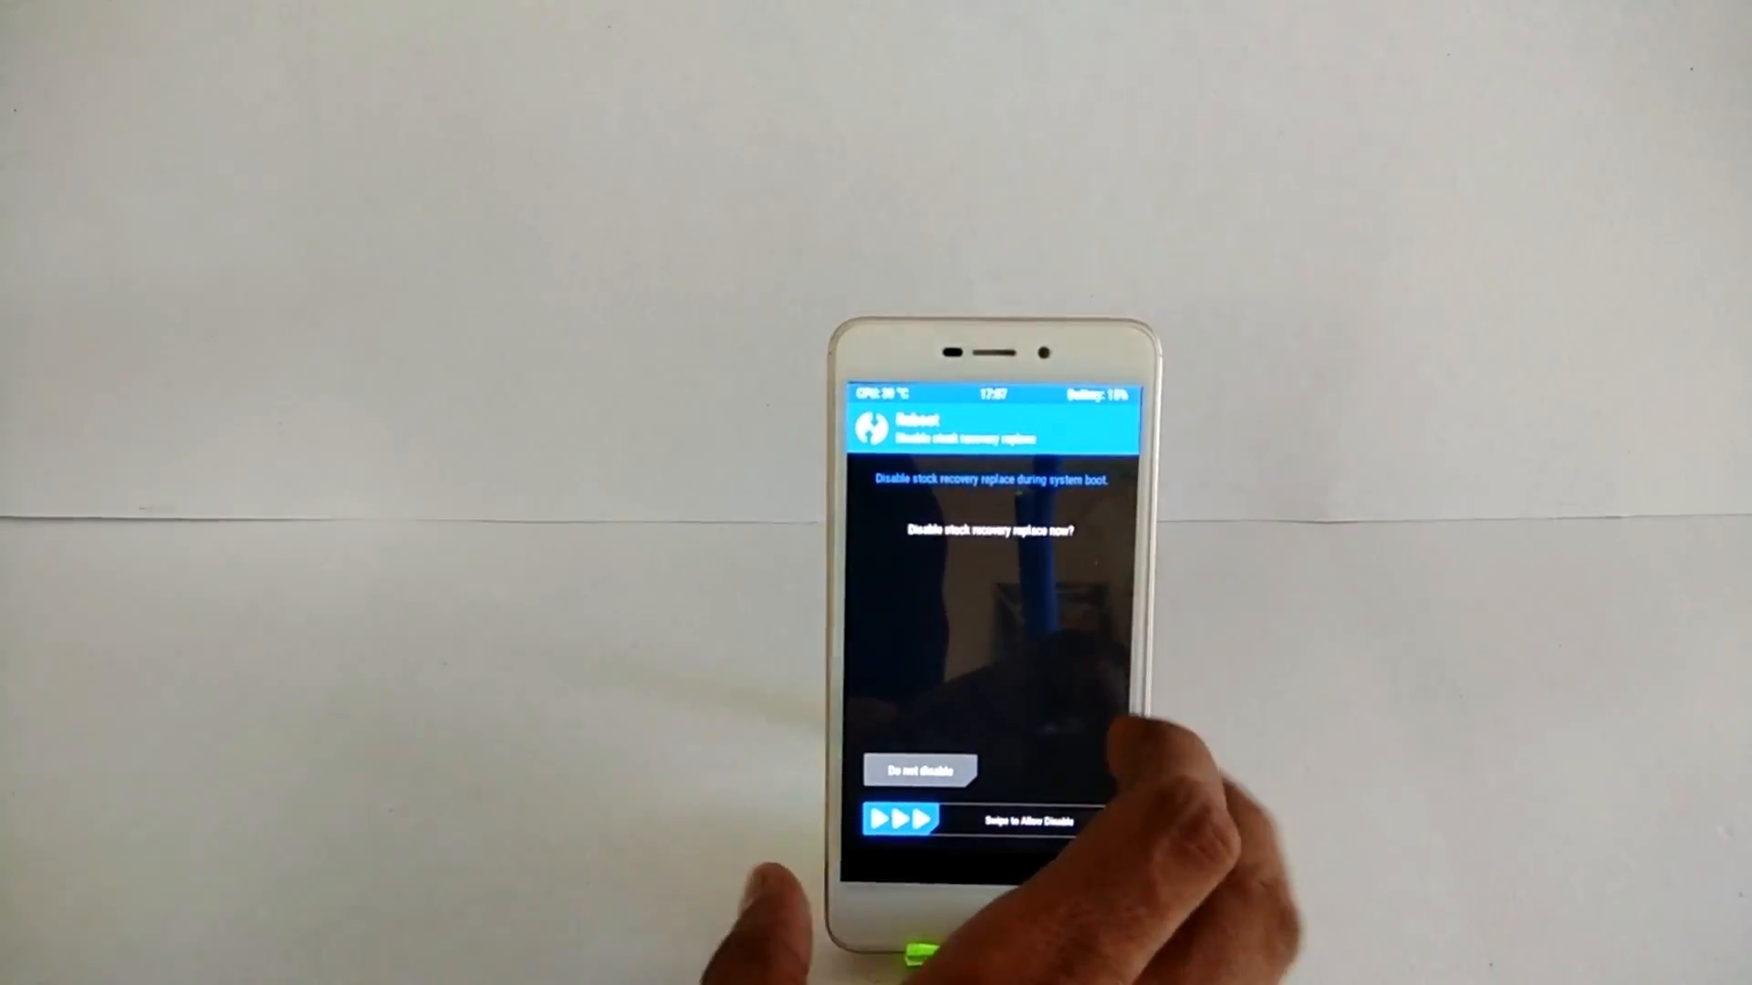
# Swipe to disable stock recovery replacement and reboot the phone into MIUI.
pyautogui.moveTo(905, 819); pyautogui.dragTo(1084, 823)
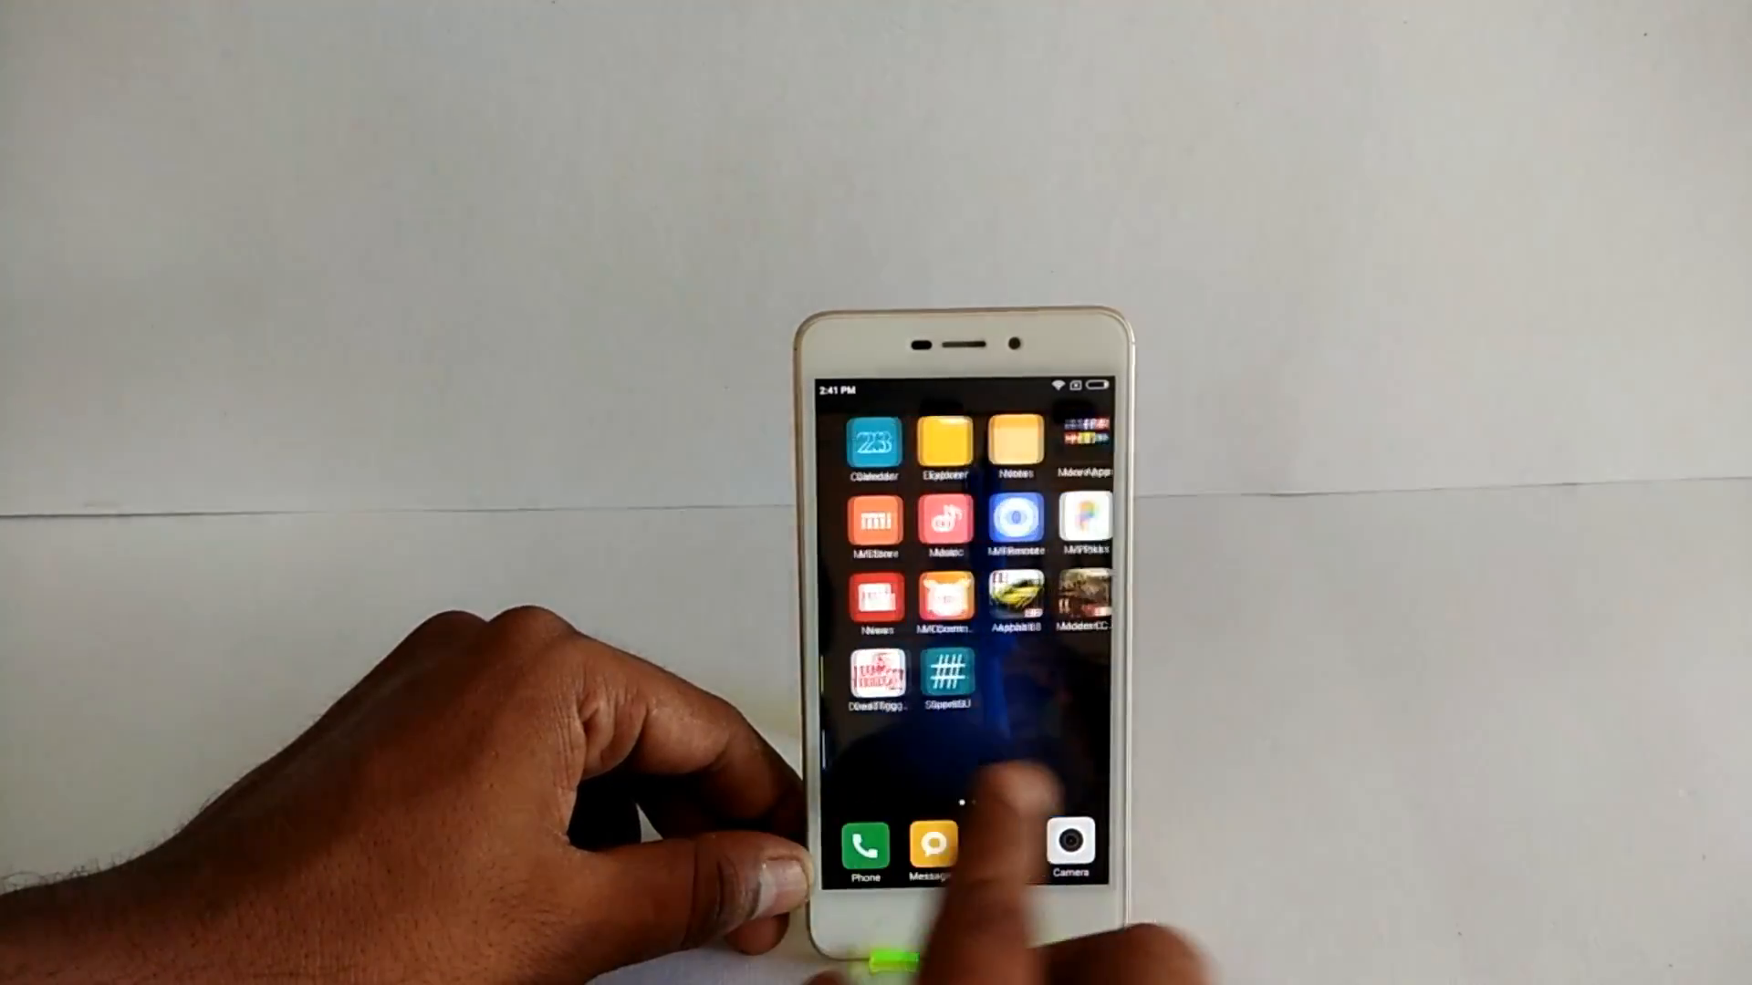
# Launch SuperSU from the MIUI home screen and continue past its welcome screen.
pyautogui.click(947, 673)
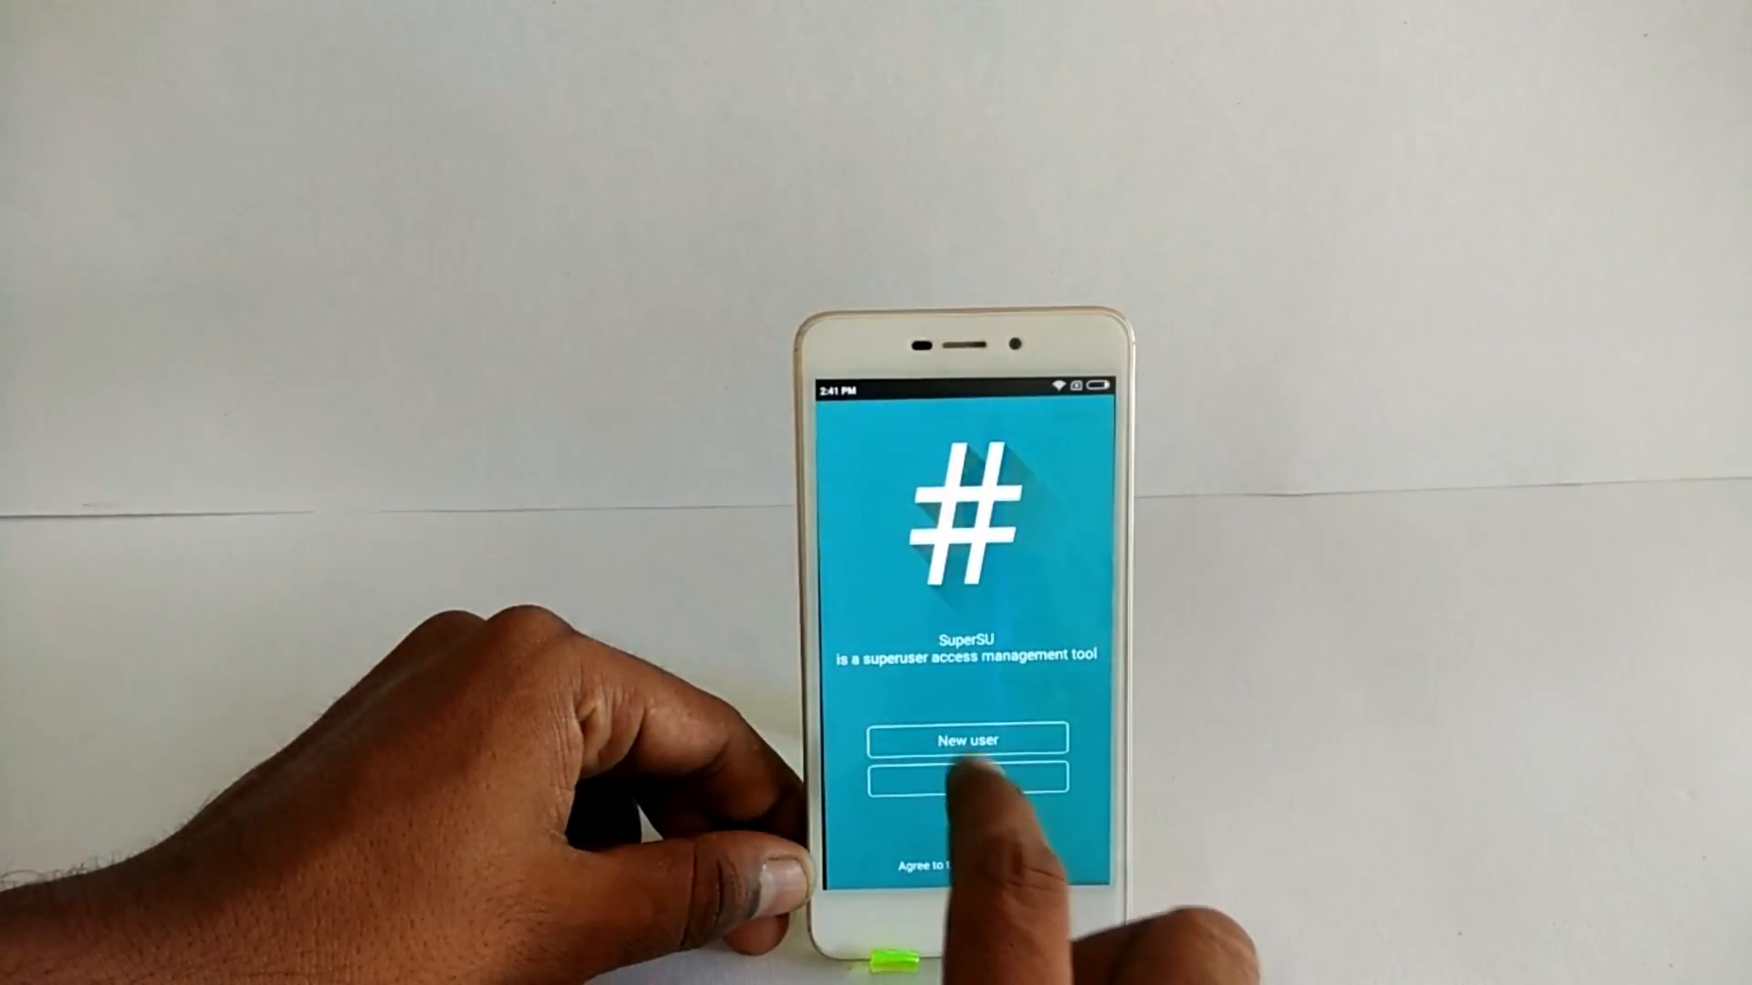
pyautogui.click(966, 777)
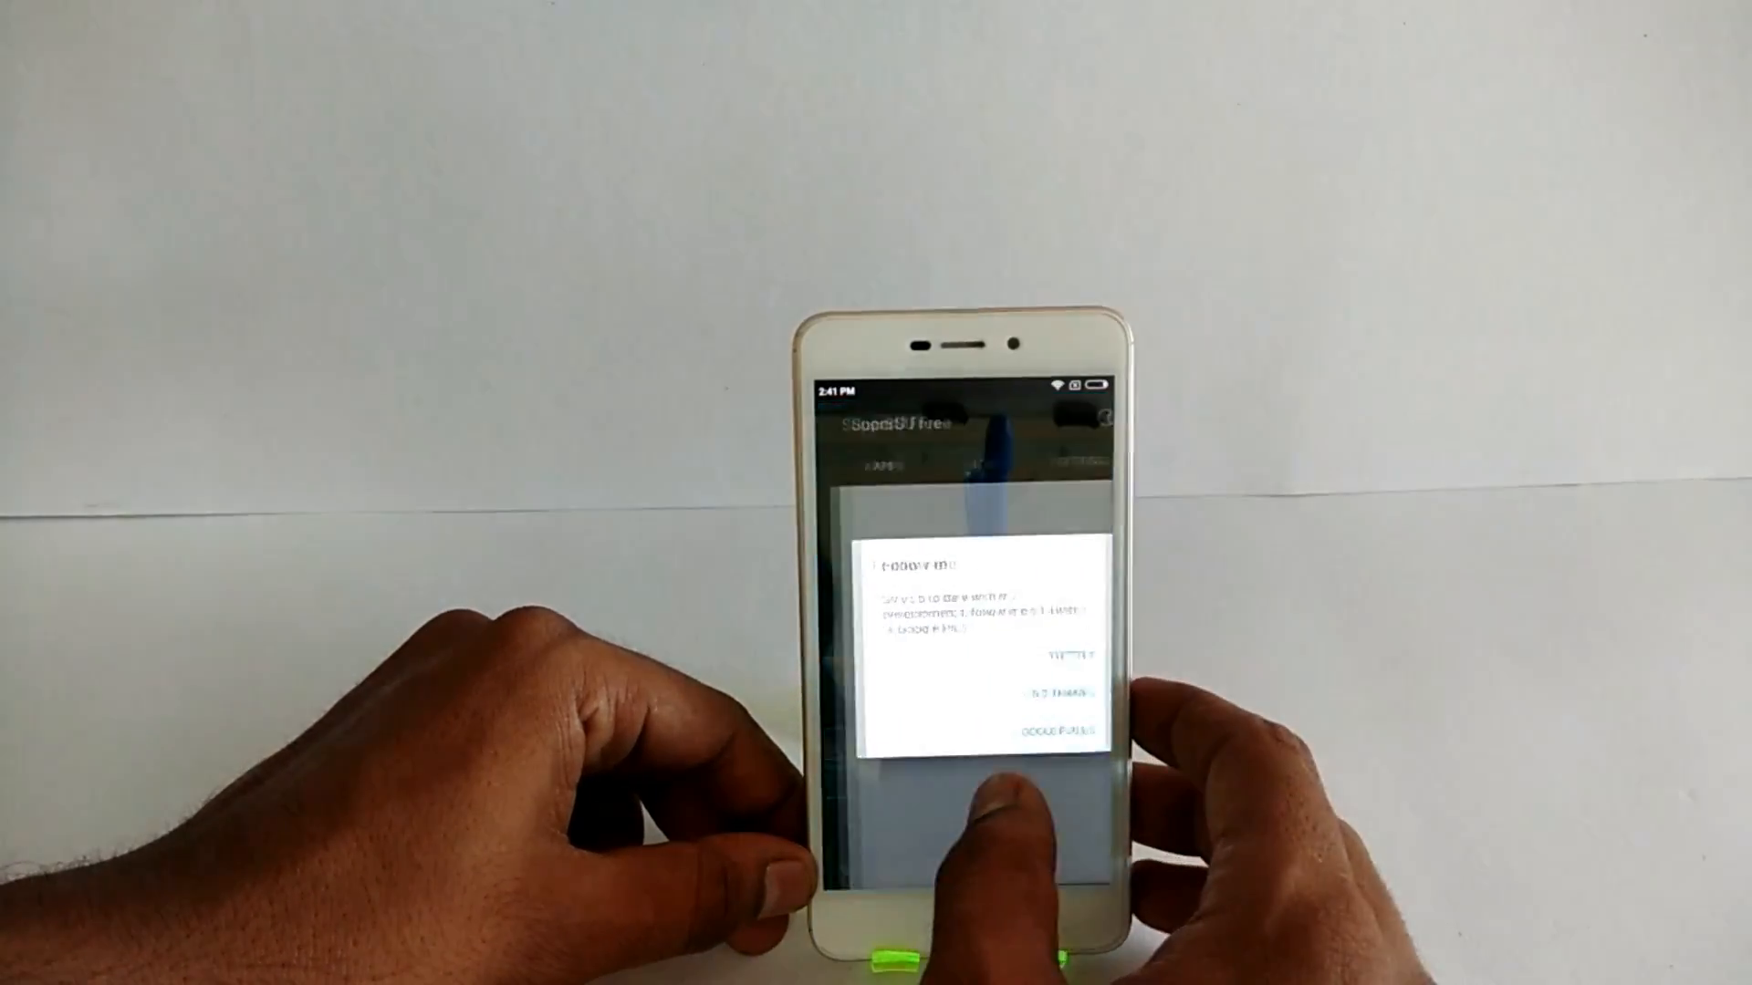